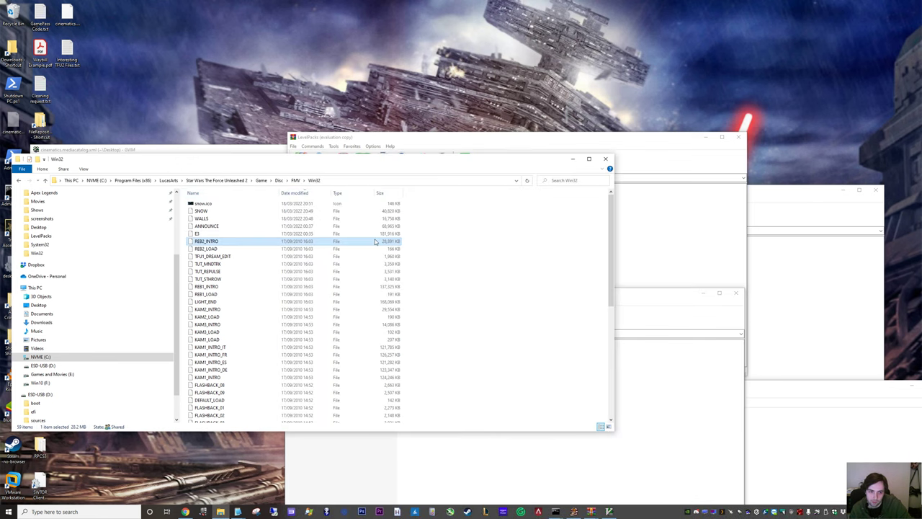
# Preview E3 as E3.flv in VLC, then rename it back to plain E3
pyautogui.click(209, 234)
pyautogui.write('.flv')
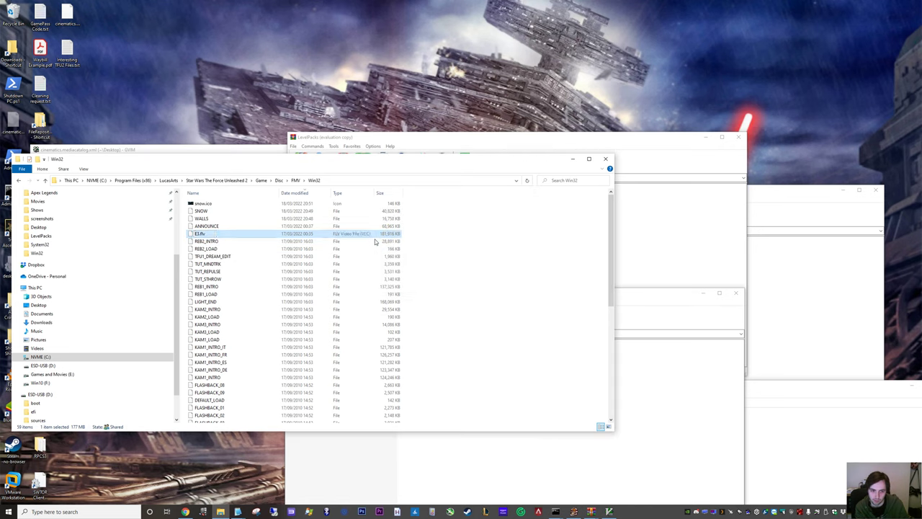
pyautogui.doubleClick(200, 233)
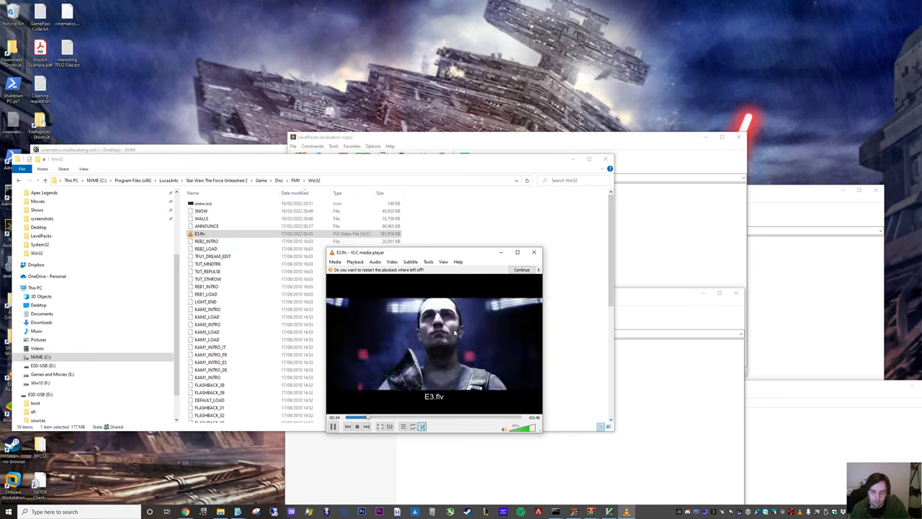
pyautogui.click(533, 252)
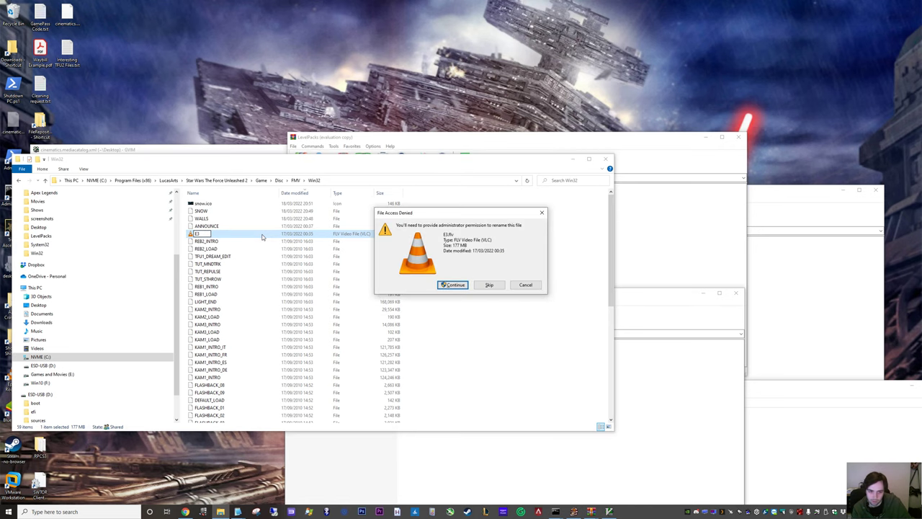
pyautogui.click(453, 285)
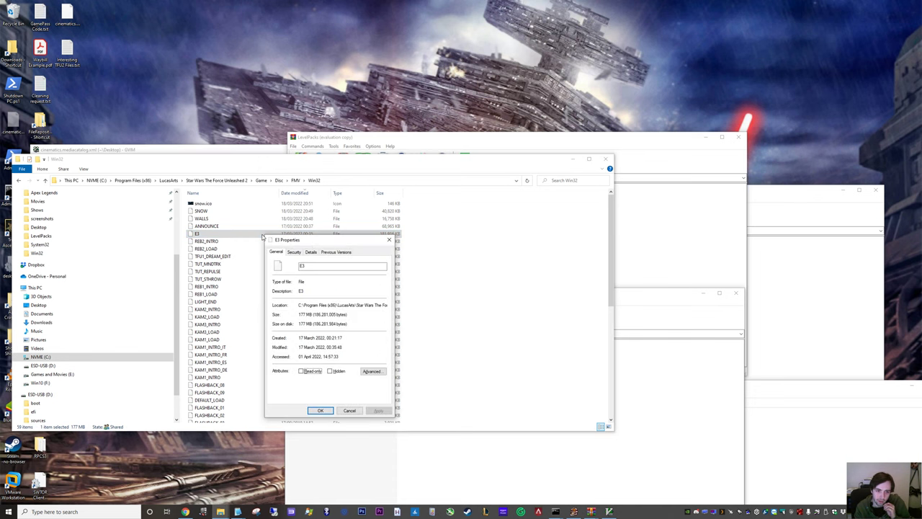
pyautogui.moveTo(343, 245)
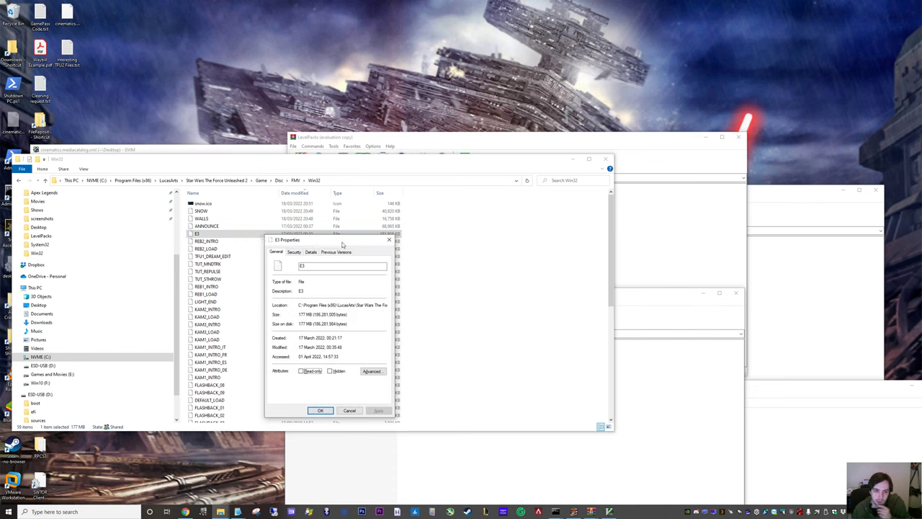
pyautogui.click(294, 252)
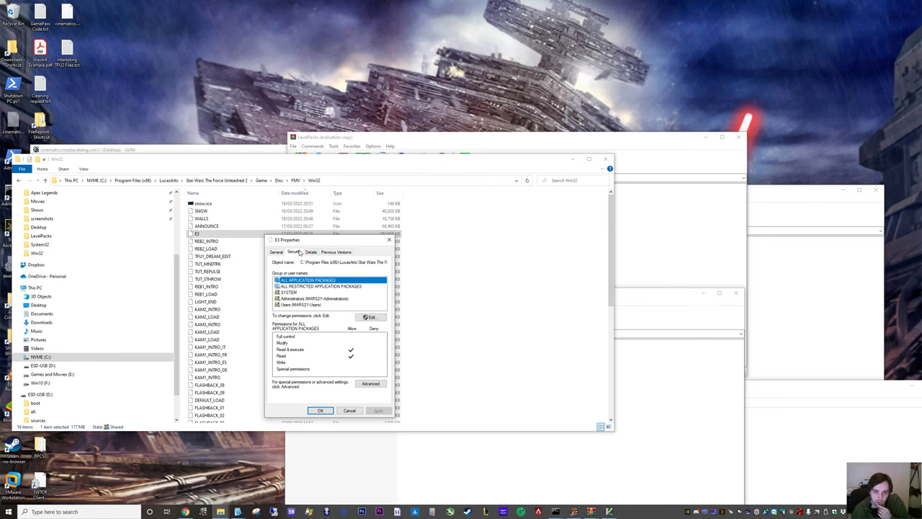
pyautogui.click(370, 383)
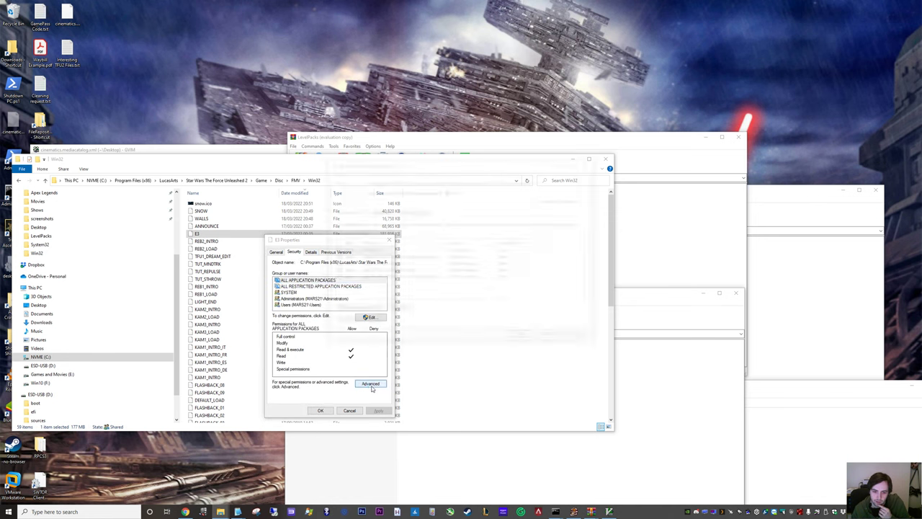
pyautogui.click(371, 383)
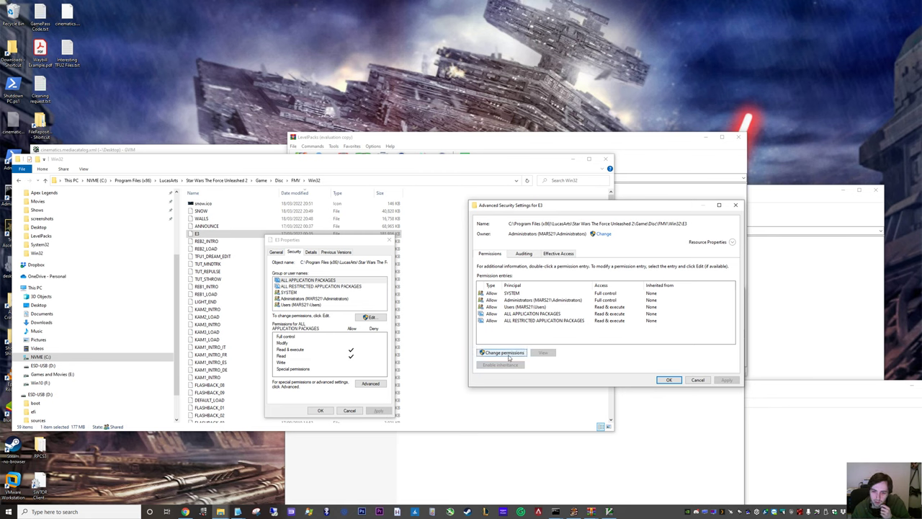
pyautogui.click(502, 352)
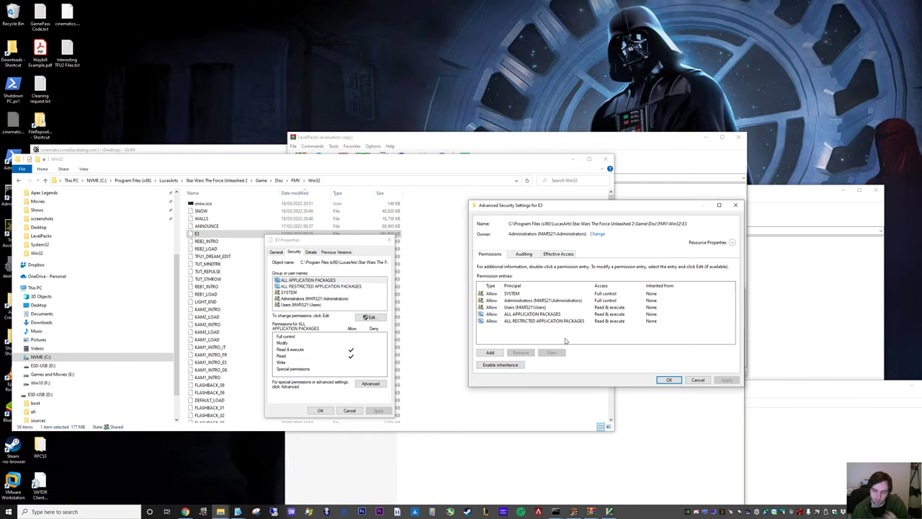
pyautogui.click(670, 380)
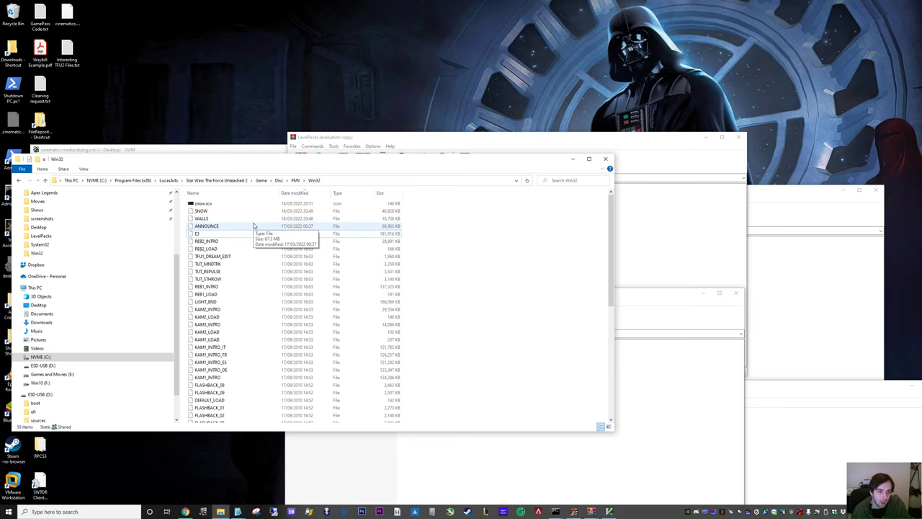
# Check the ANNOUNCE and E3 movie files in the Win32 cinematics folder
pyautogui.click(201, 210)
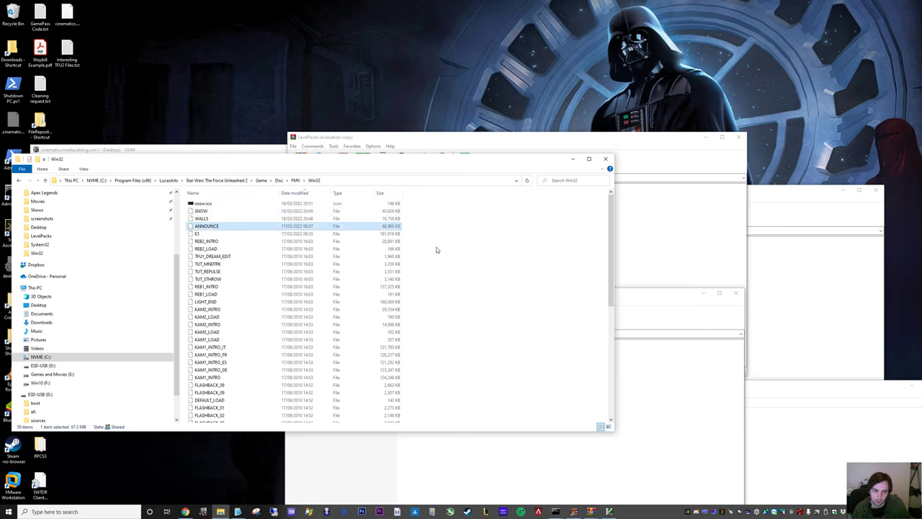
pyautogui.click(209, 234)
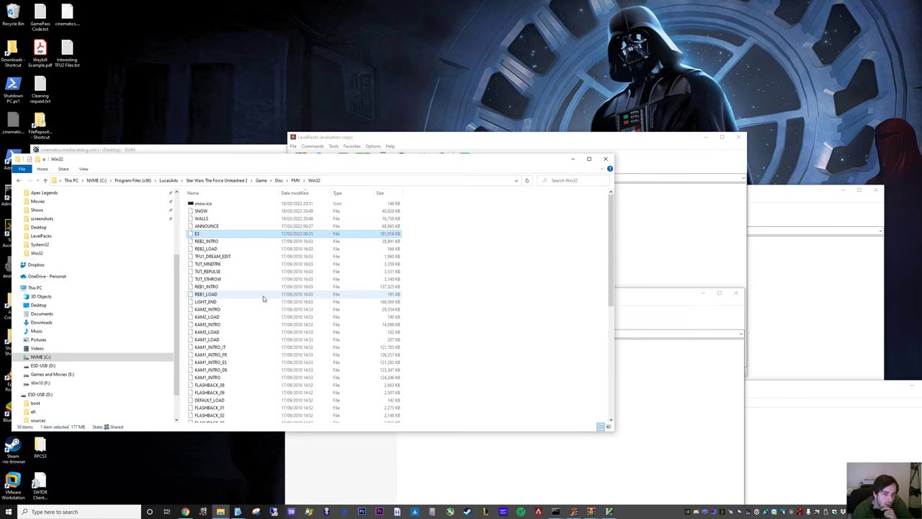
pyautogui.scroll(-3)
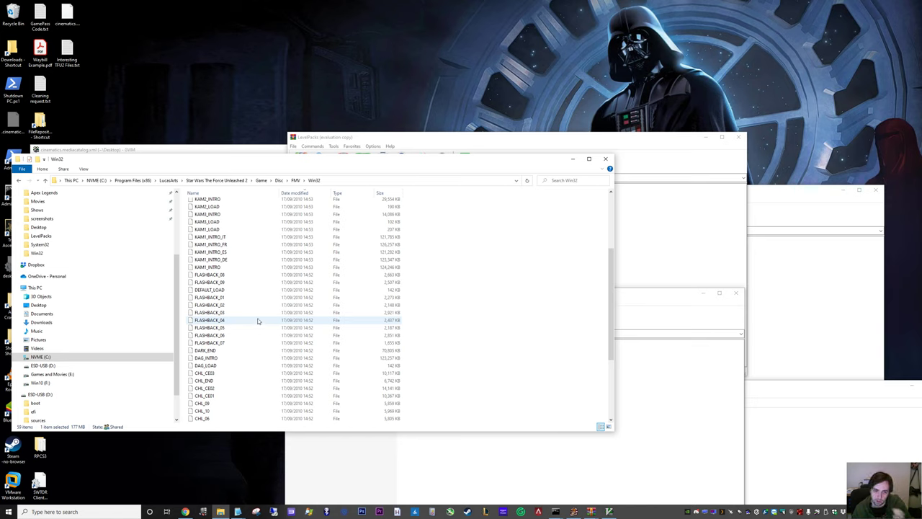
pyautogui.moveTo(249, 333)
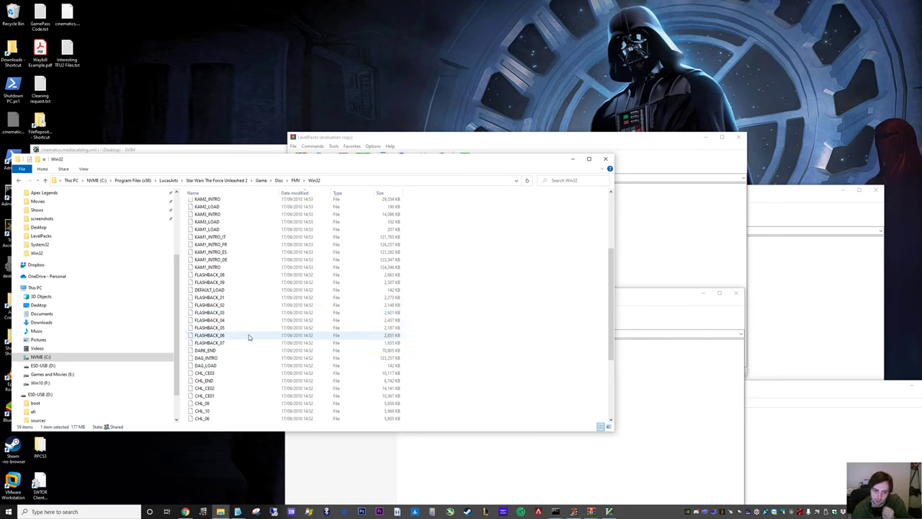
pyautogui.scroll(-3)
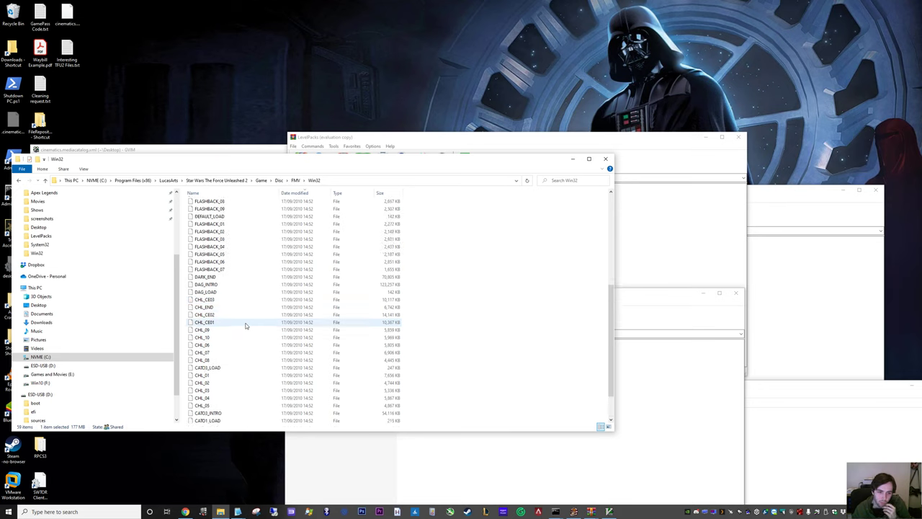
pyautogui.scroll(-3)
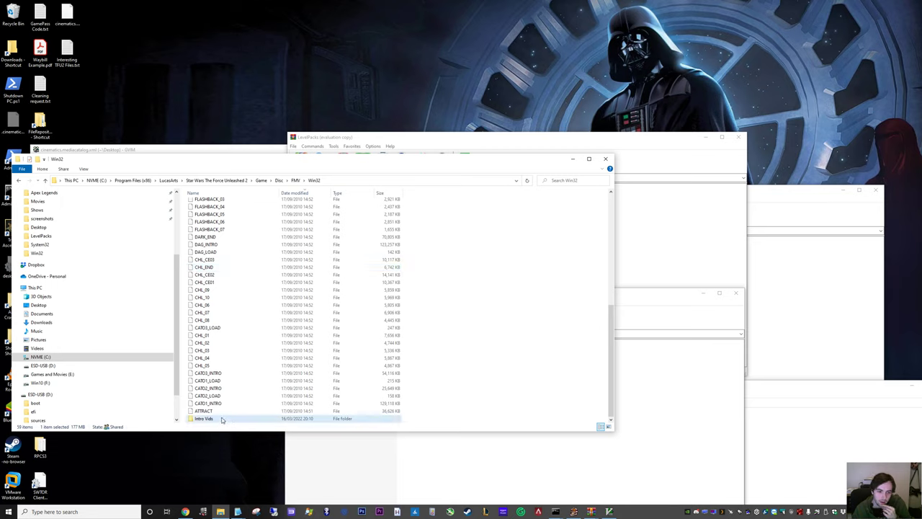
# Look inside the Intro Vids folder, then return to the FMV Win32 window
pyautogui.doubleClick(204, 418)
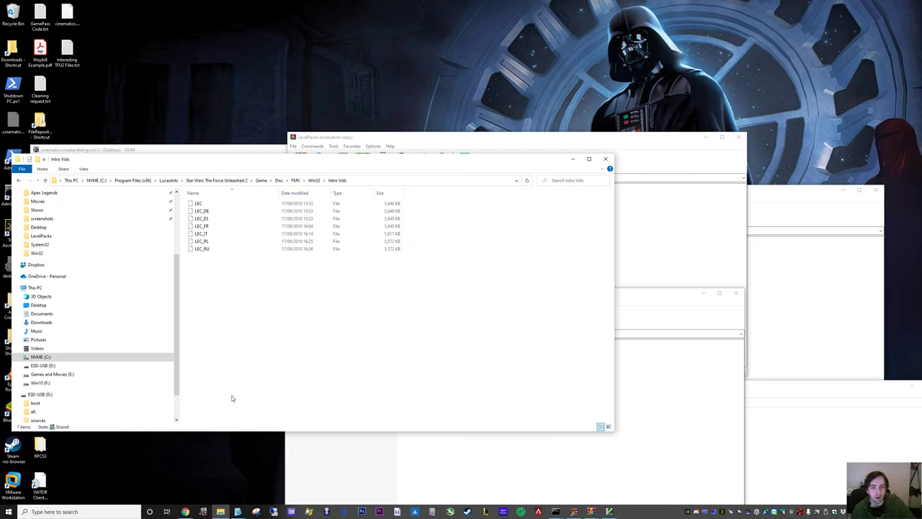
pyautogui.moveTo(264, 311)
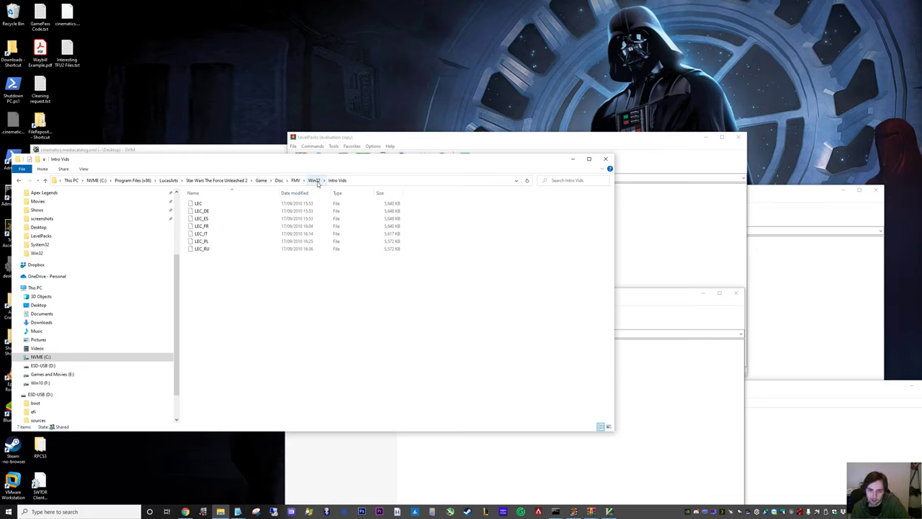
pyautogui.click(314, 180)
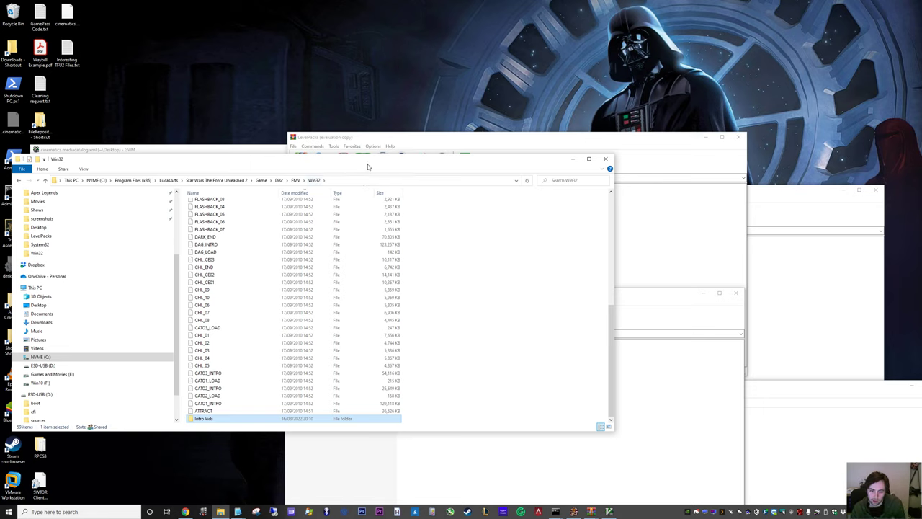
pyautogui.moveTo(459, 378)
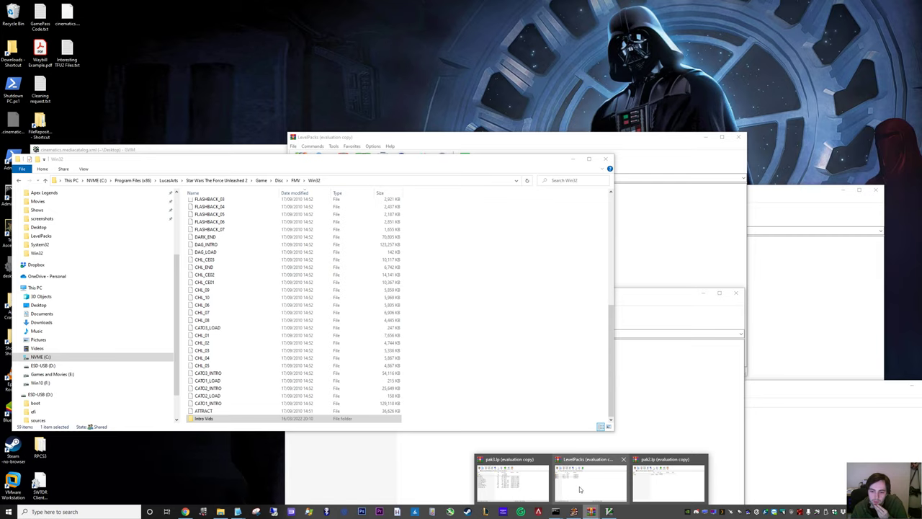
# View Endor_Icon.png from the pak3.lp archive in Photos, then close it
pyautogui.click(669, 483)
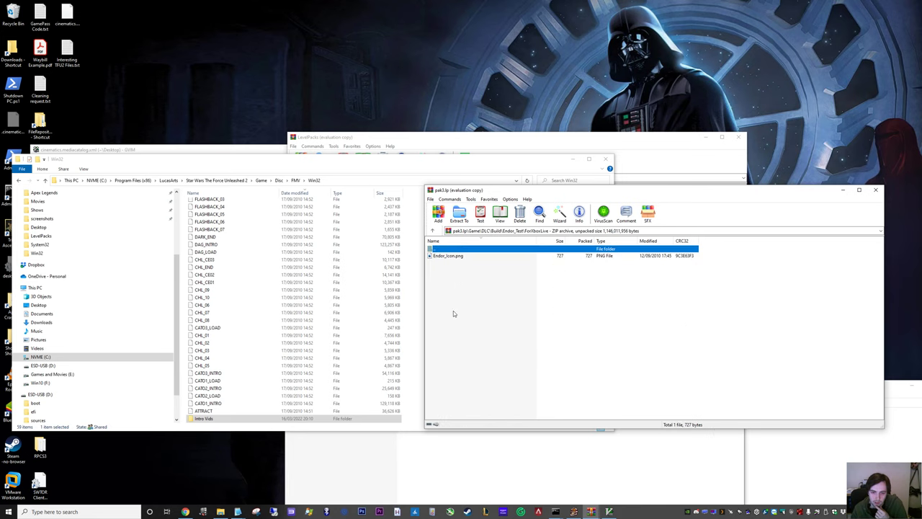
pyautogui.doubleClick(448, 256)
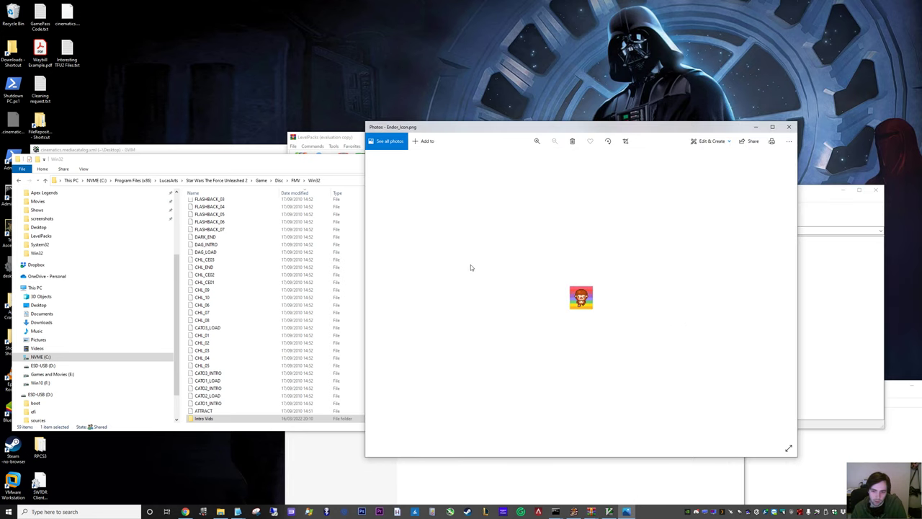
pyautogui.moveTo(554, 294)
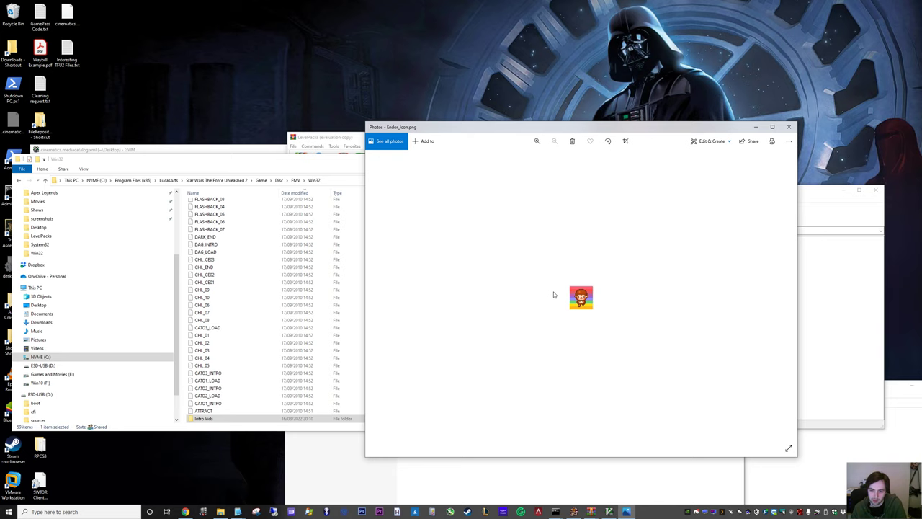
pyautogui.moveTo(599, 266)
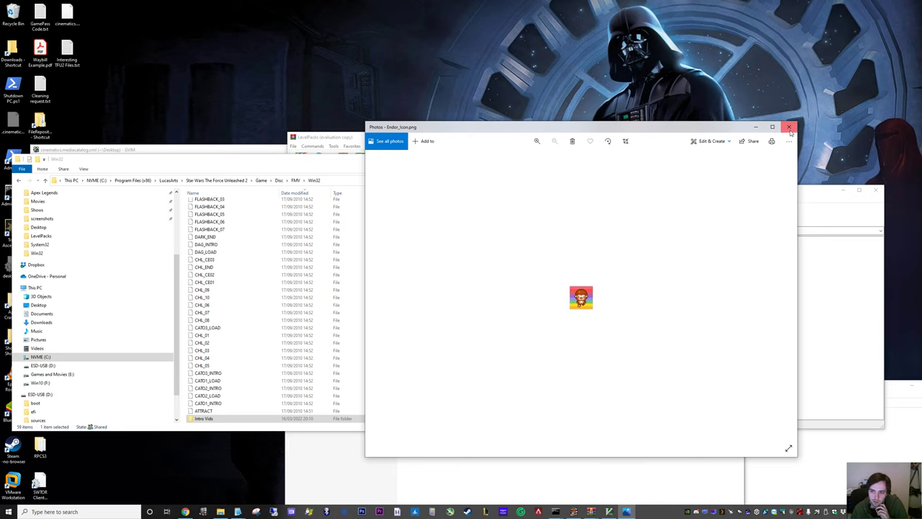
pyautogui.click(789, 127)
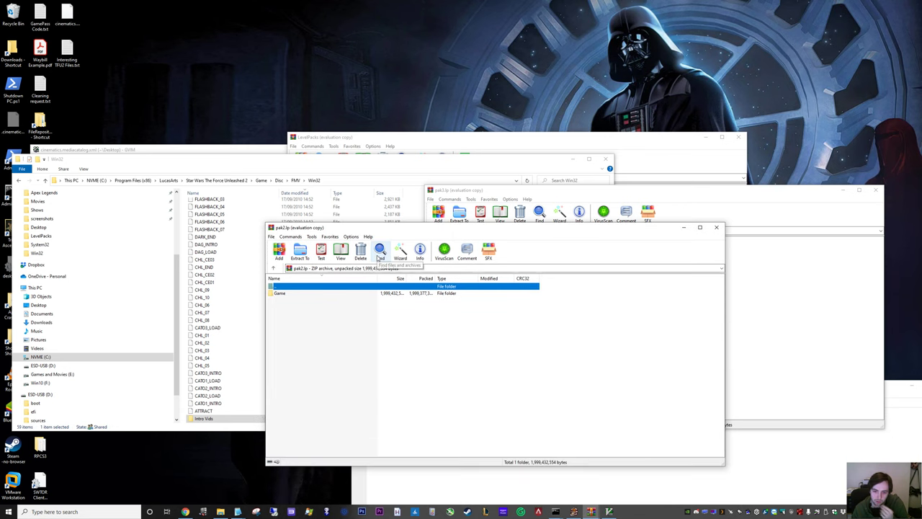
pyautogui.click(381, 251)
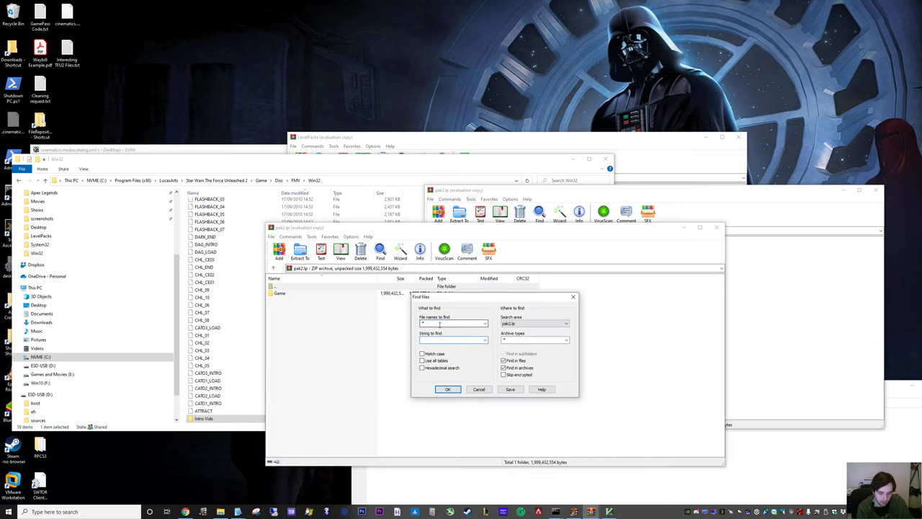
pyautogui.click(448, 389)
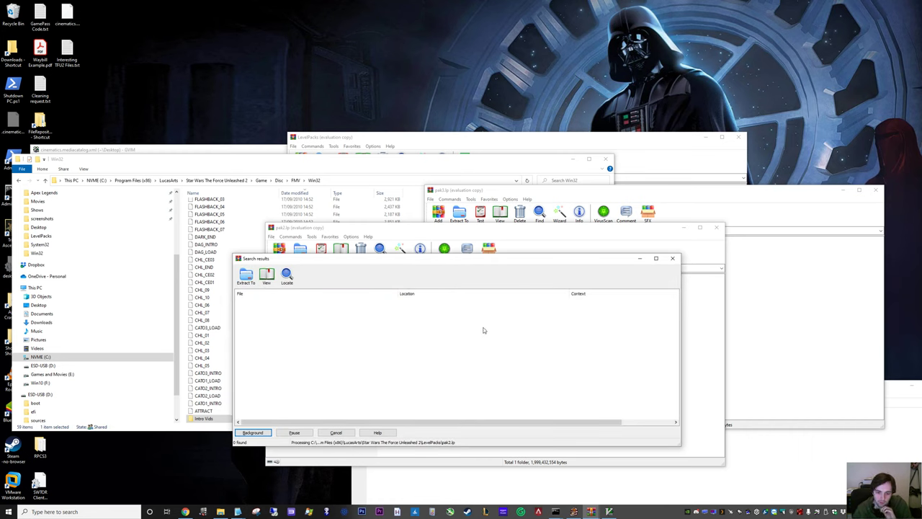
pyautogui.moveTo(311, 311)
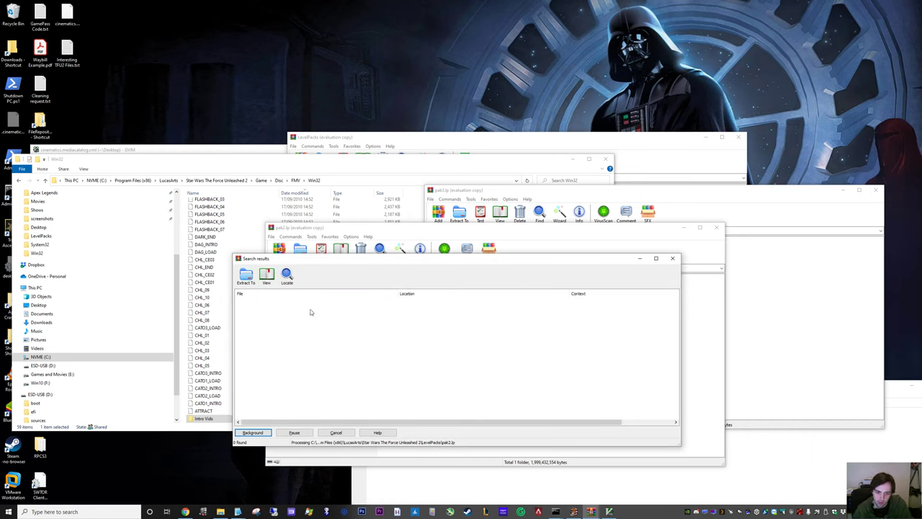
pyautogui.moveTo(294, 328)
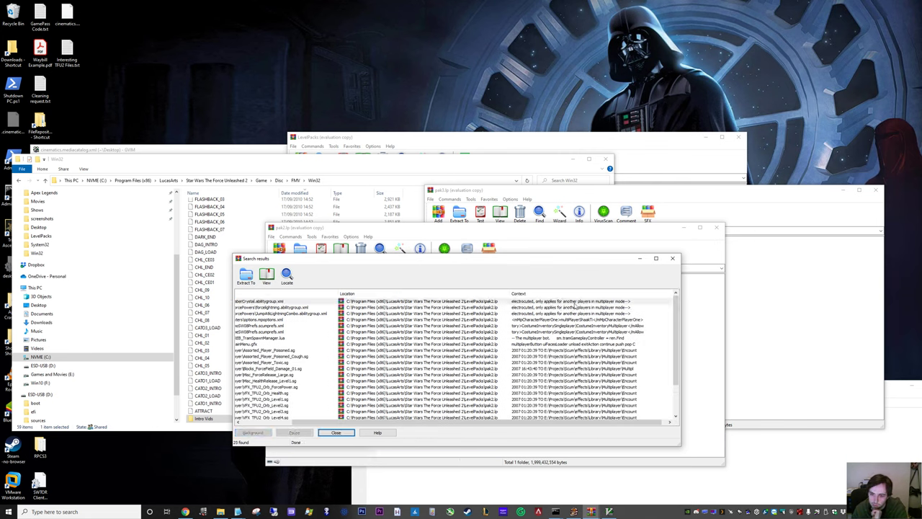
pyautogui.scroll(-3)
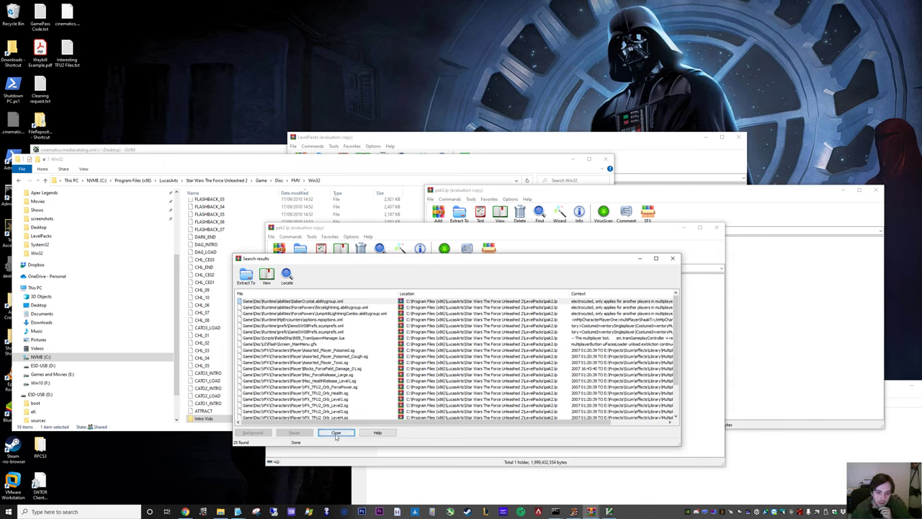
pyautogui.click(336, 433)
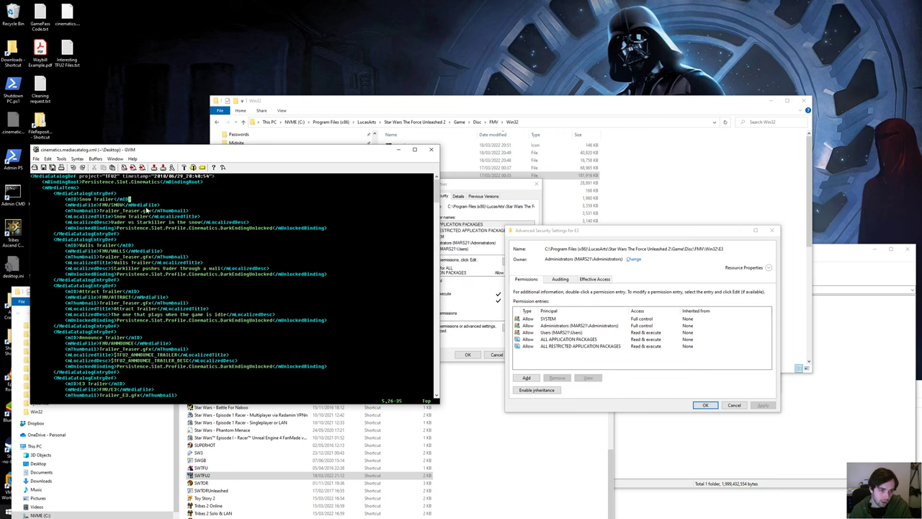
pyautogui.scroll(-3)
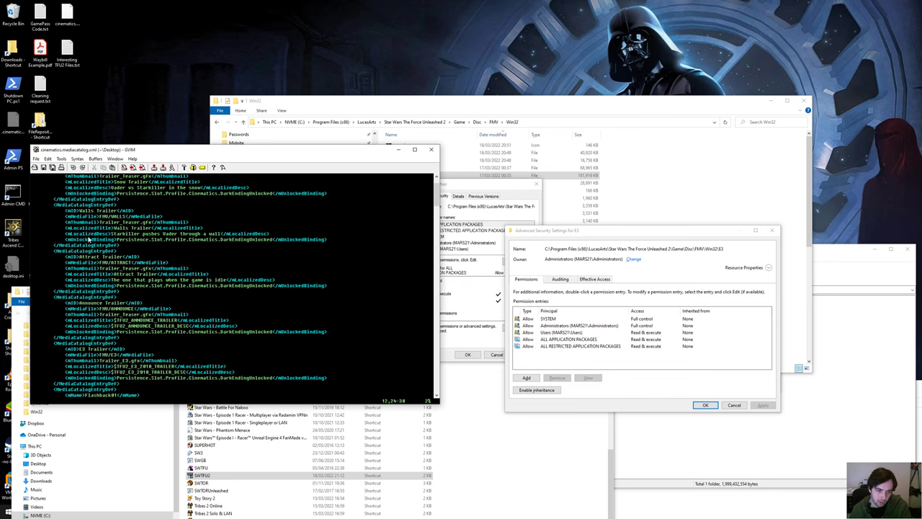
pyautogui.scroll(-3)
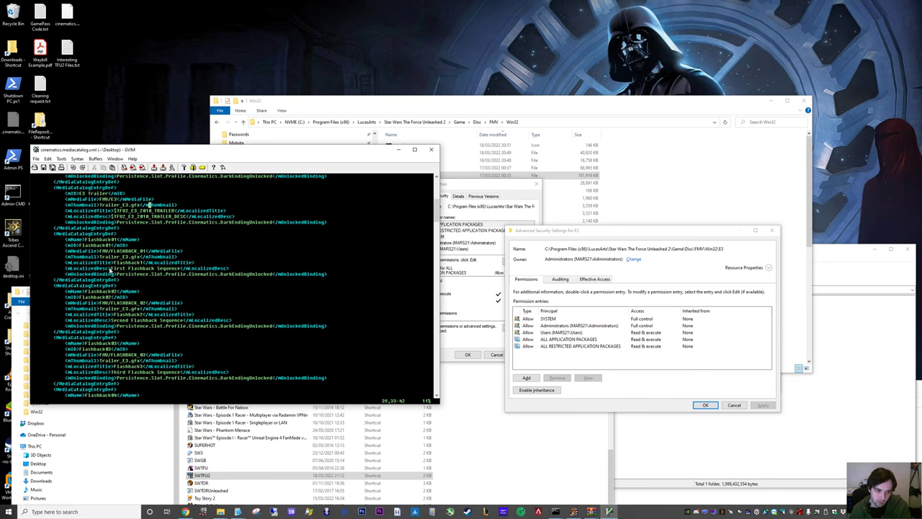
pyautogui.scroll(-3)
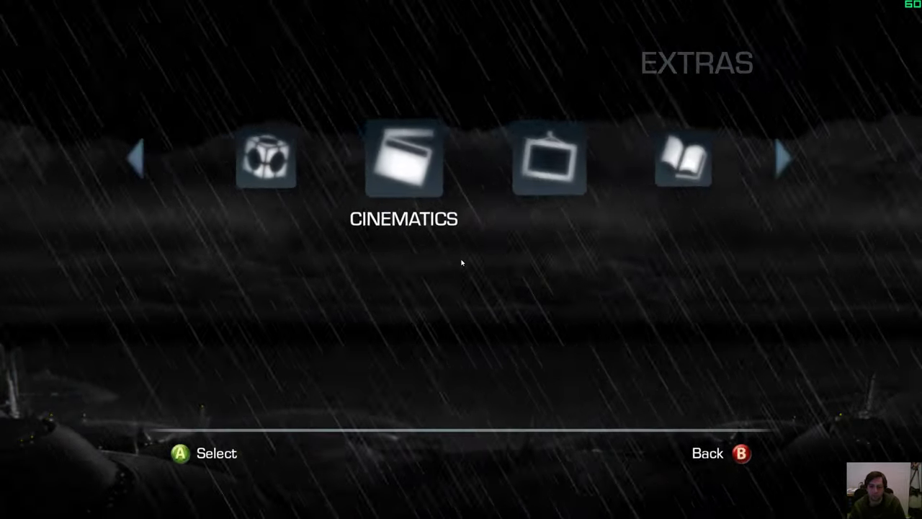
# Open the Extras Cinematics gallery and browse to Distant Thunder: The Body
pyautogui.click(405, 160)
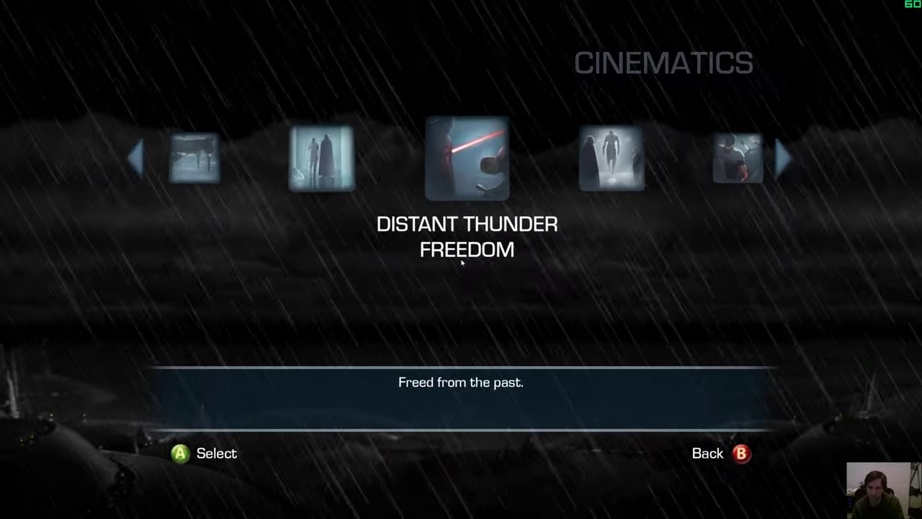
pyautogui.press('Right')
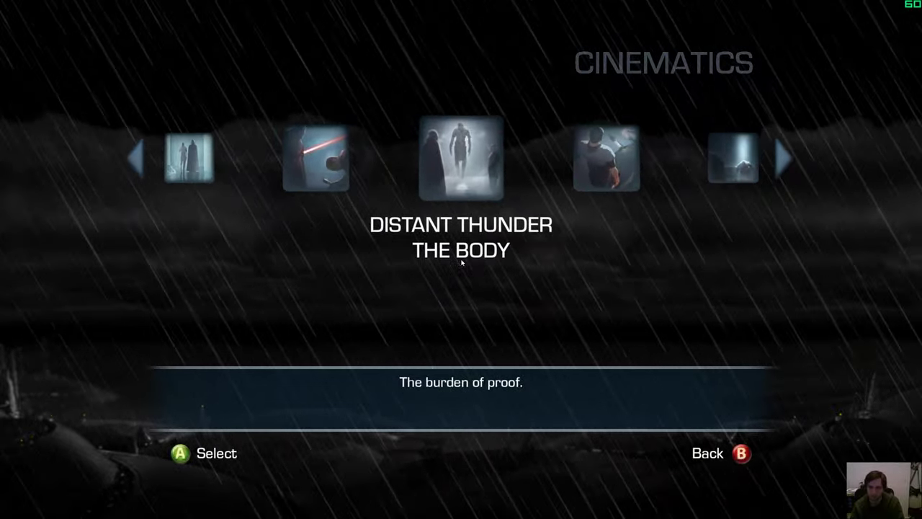